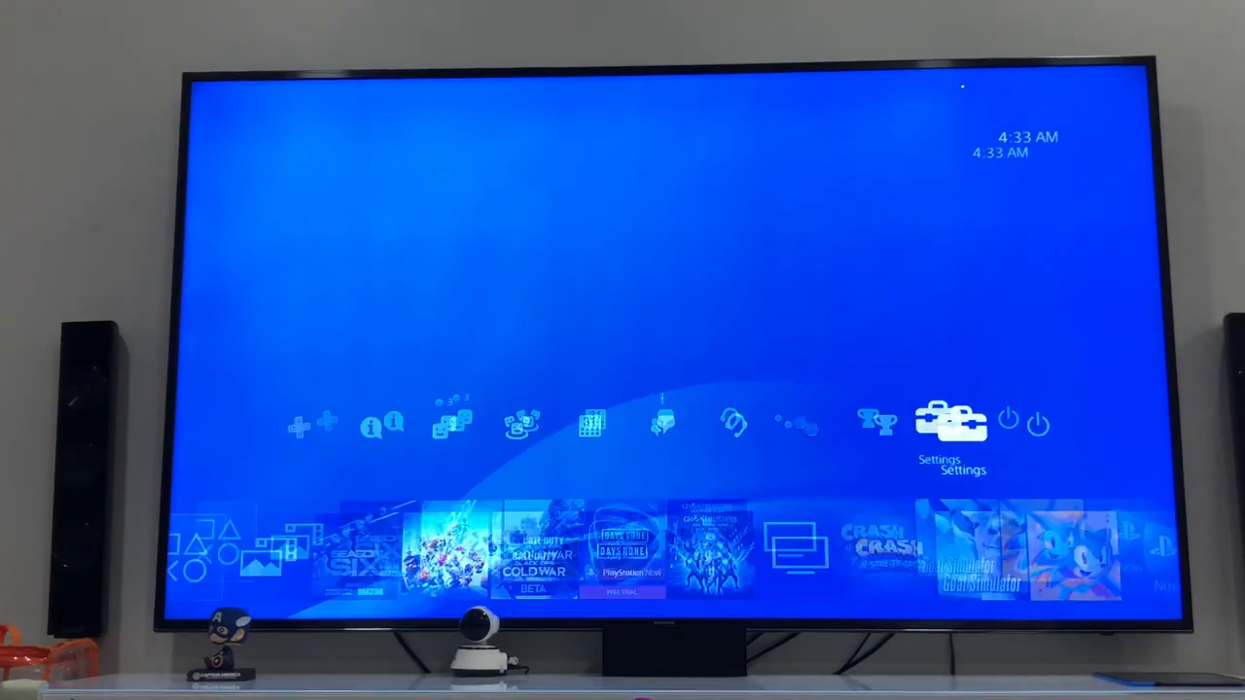
- Reach the system storage breakdown through Settings > Storage > System Storage
{"action": "left_click", "coordinate": [951, 420]}
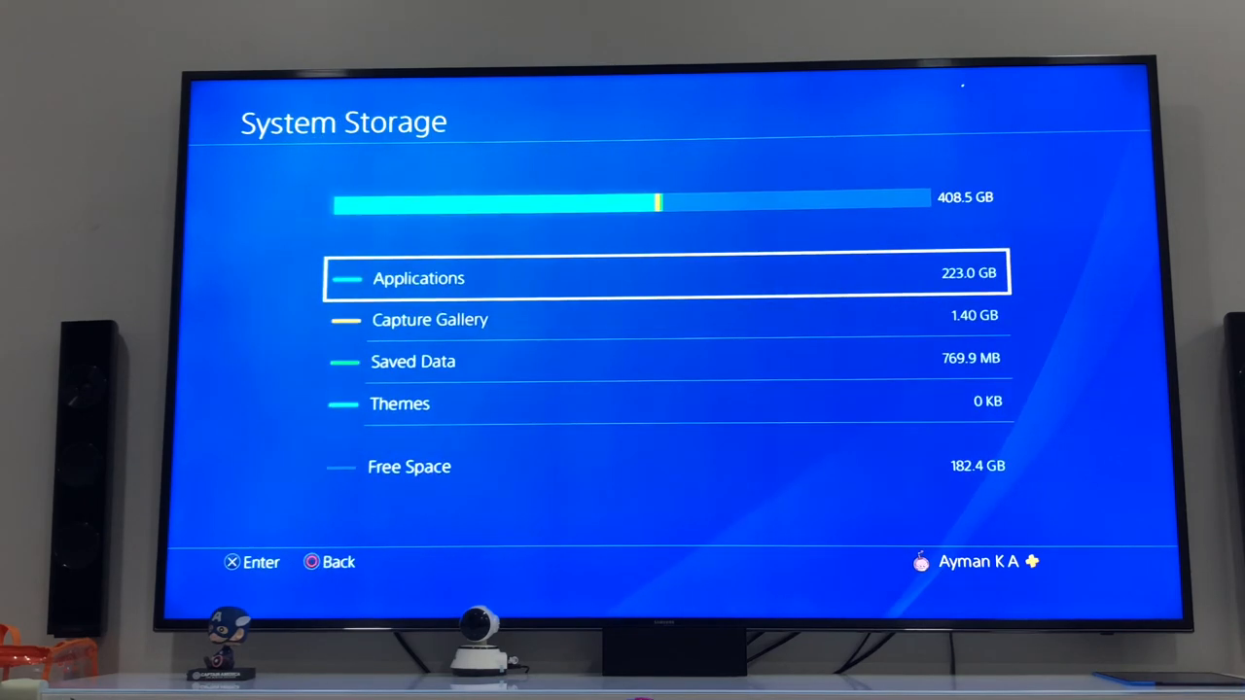
- In Applications, choose Move to Extended Storage and mark Plants vs. Zombies and Goat Simulator
{"action": "left_click", "coordinate": [419, 278]}
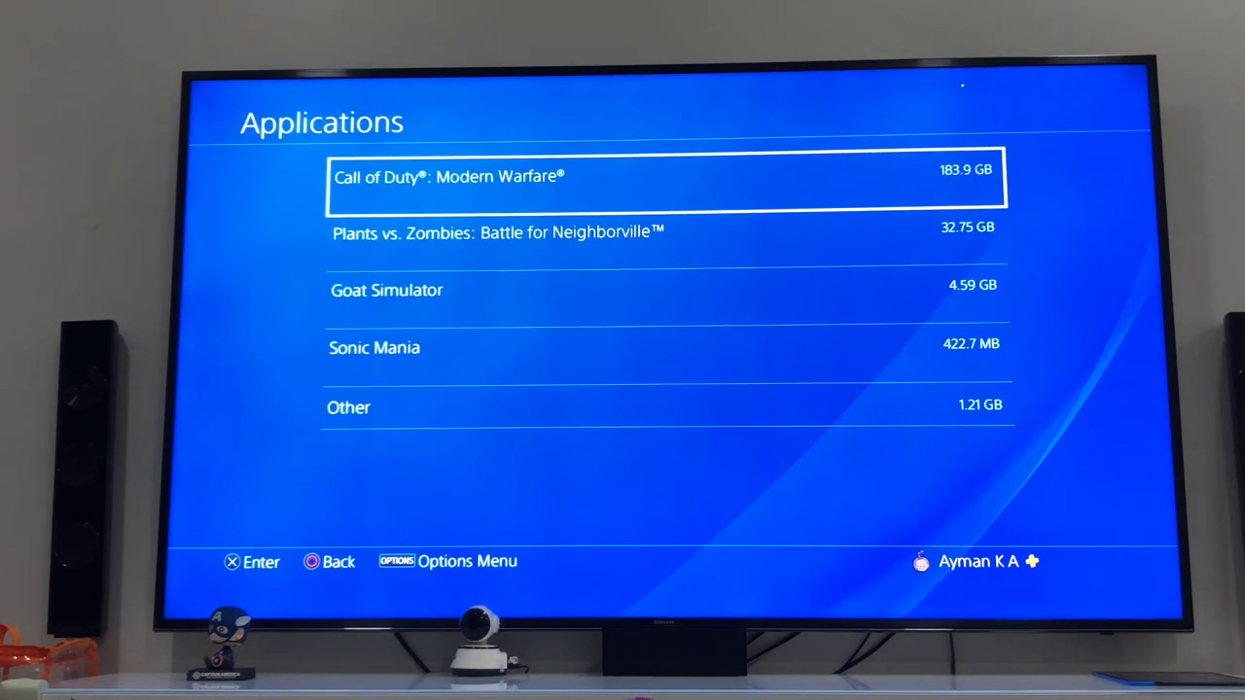
{"action": "key", "text": "Down"}
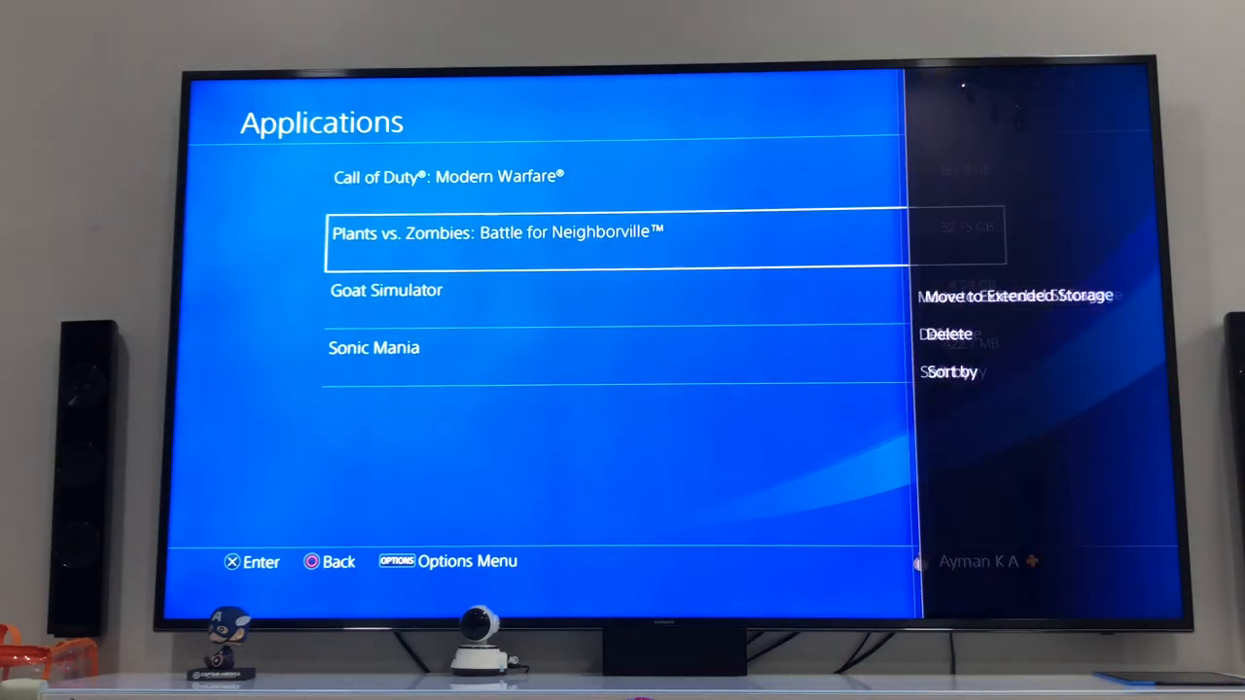
{"action": "left_click", "coordinate": [1015, 295]}
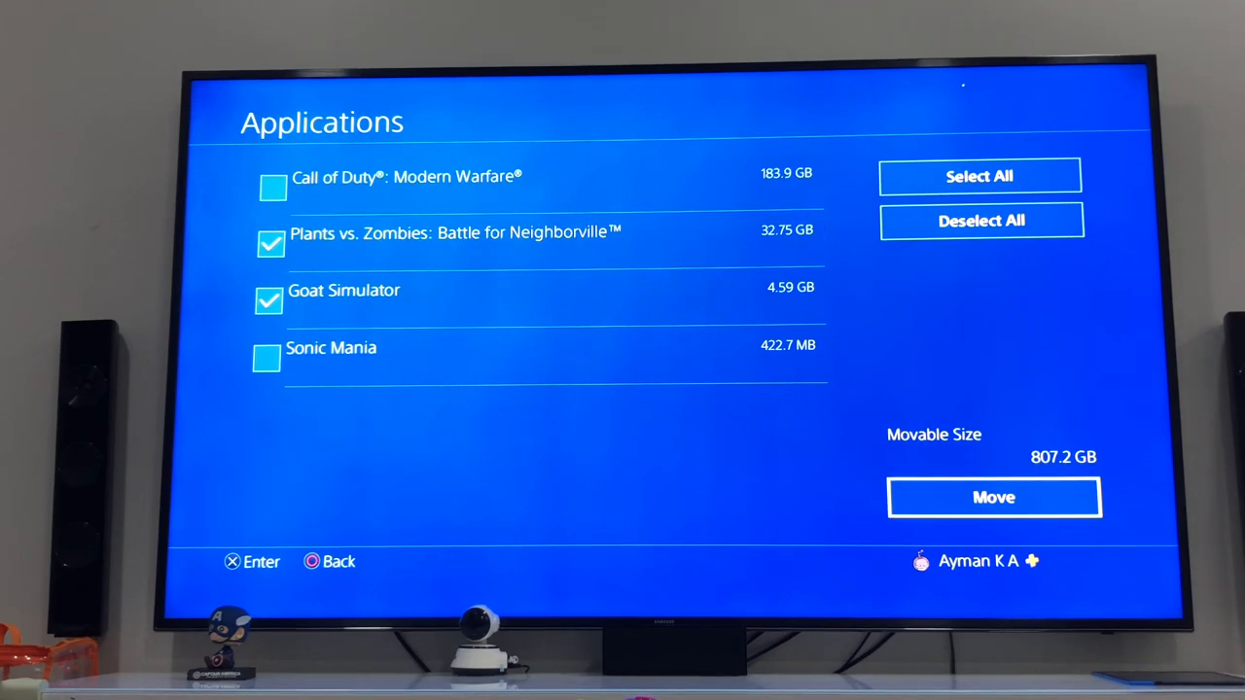
- Move the marked games to extended storage, confirming the transfer with OK
{"action": "left_click", "coordinate": [992, 498]}
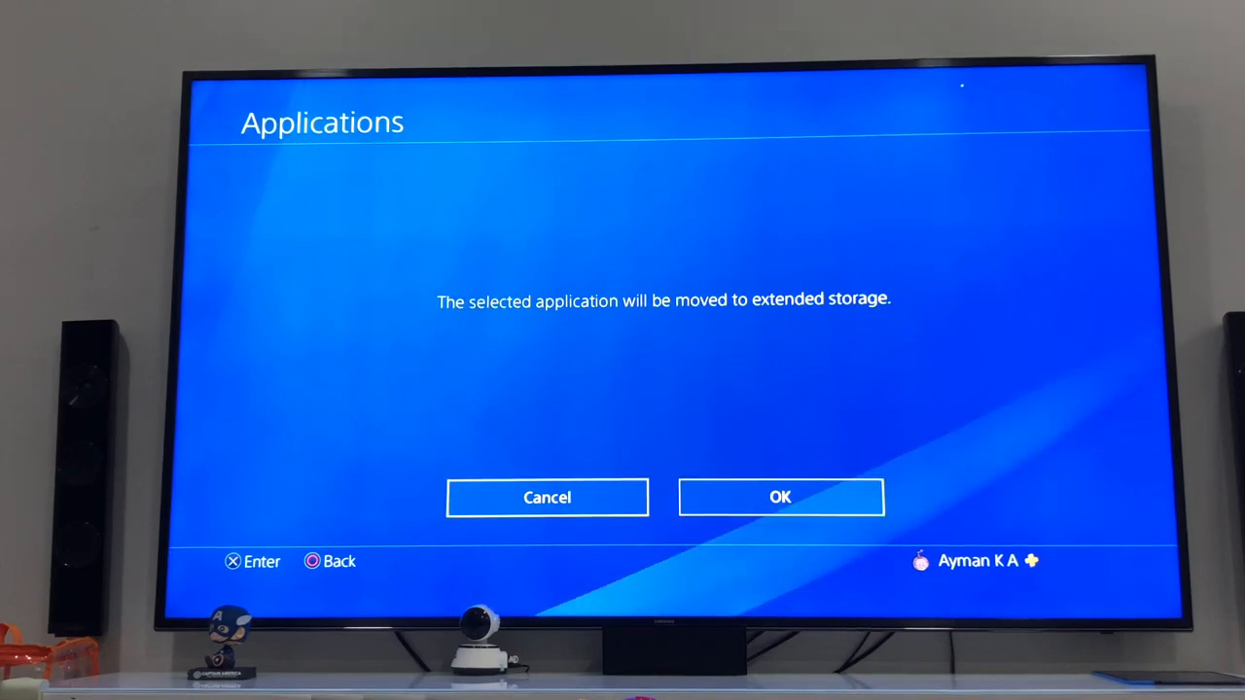
{"action": "left_click", "coordinate": [780, 498]}
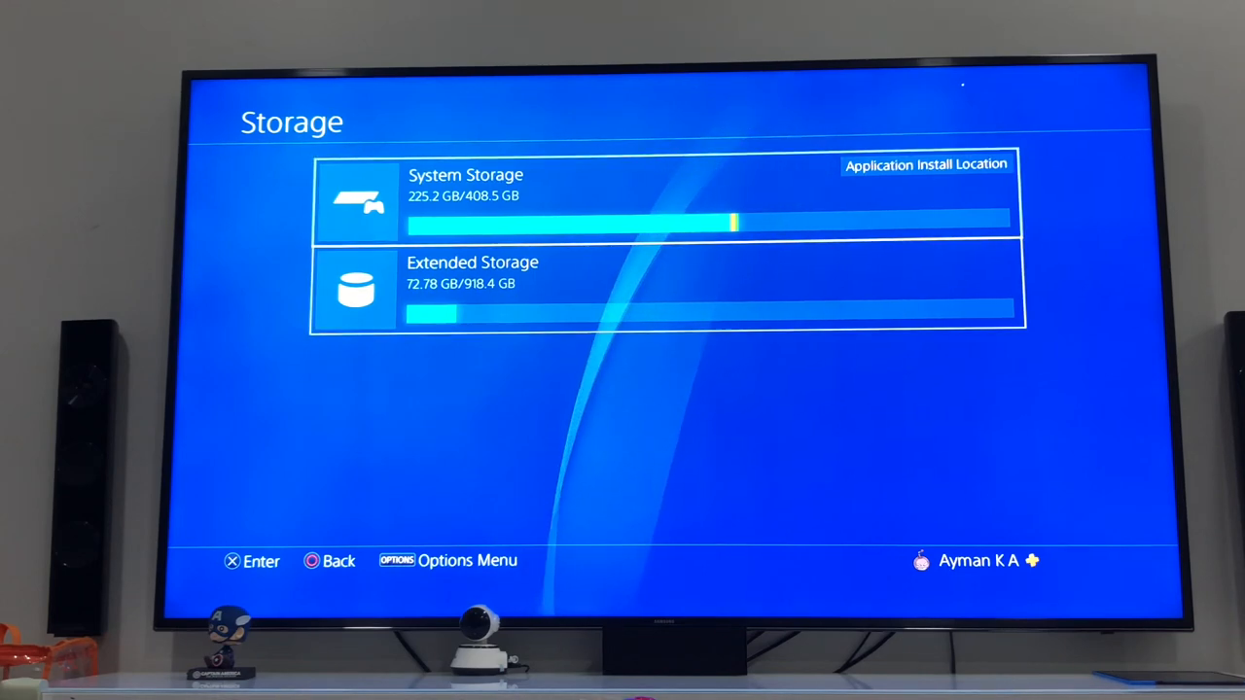
- From Extended Storage > Applications, select all three games and move them back to system storage
{"action": "left_click", "coordinate": [665, 288]}
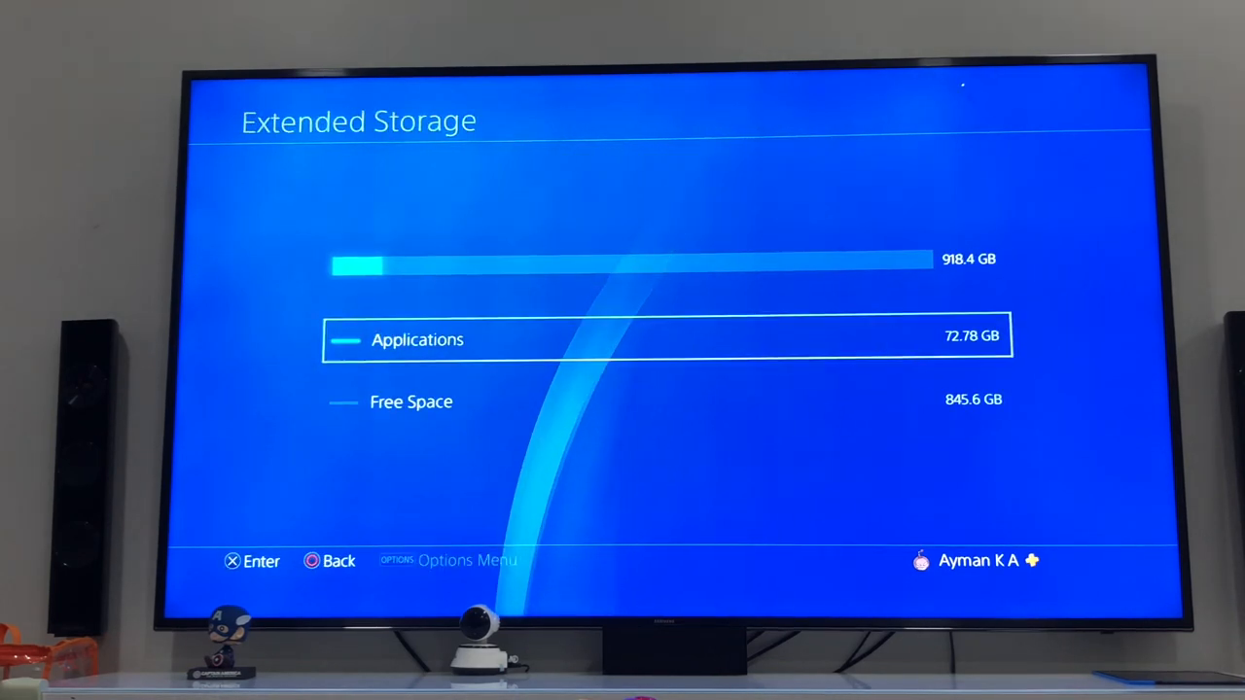
{"action": "left_click", "coordinate": [419, 338]}
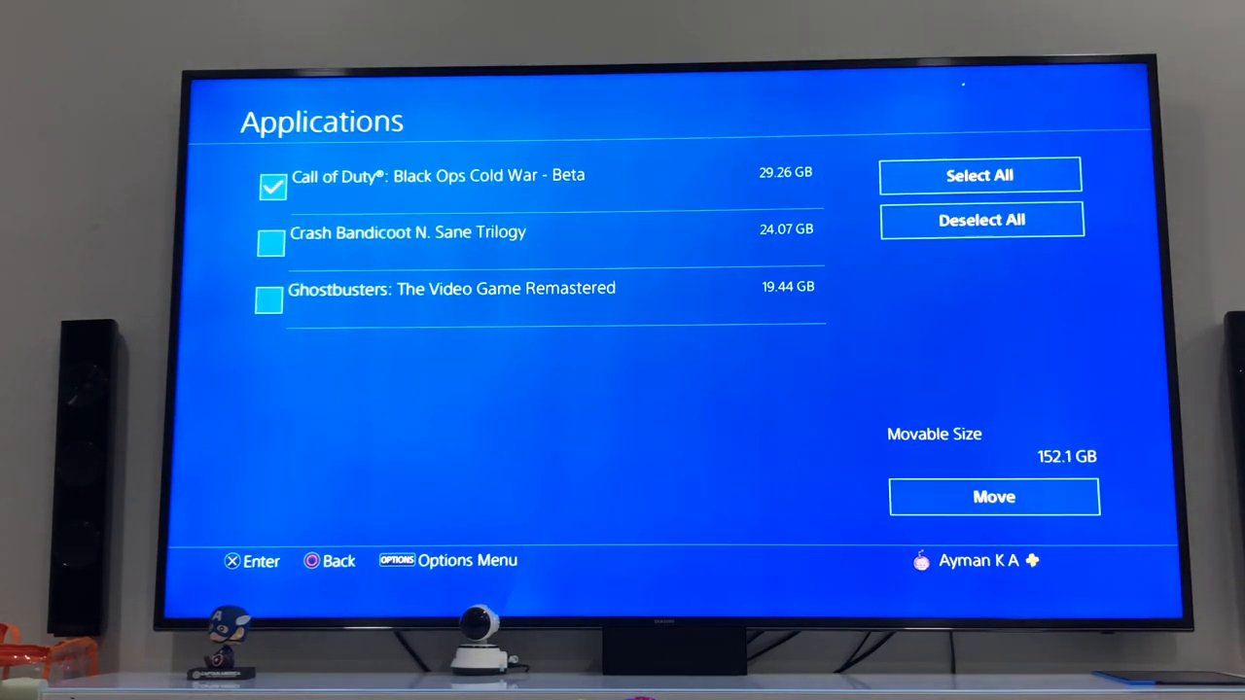
{"action": "left_click", "coordinate": [980, 175]}
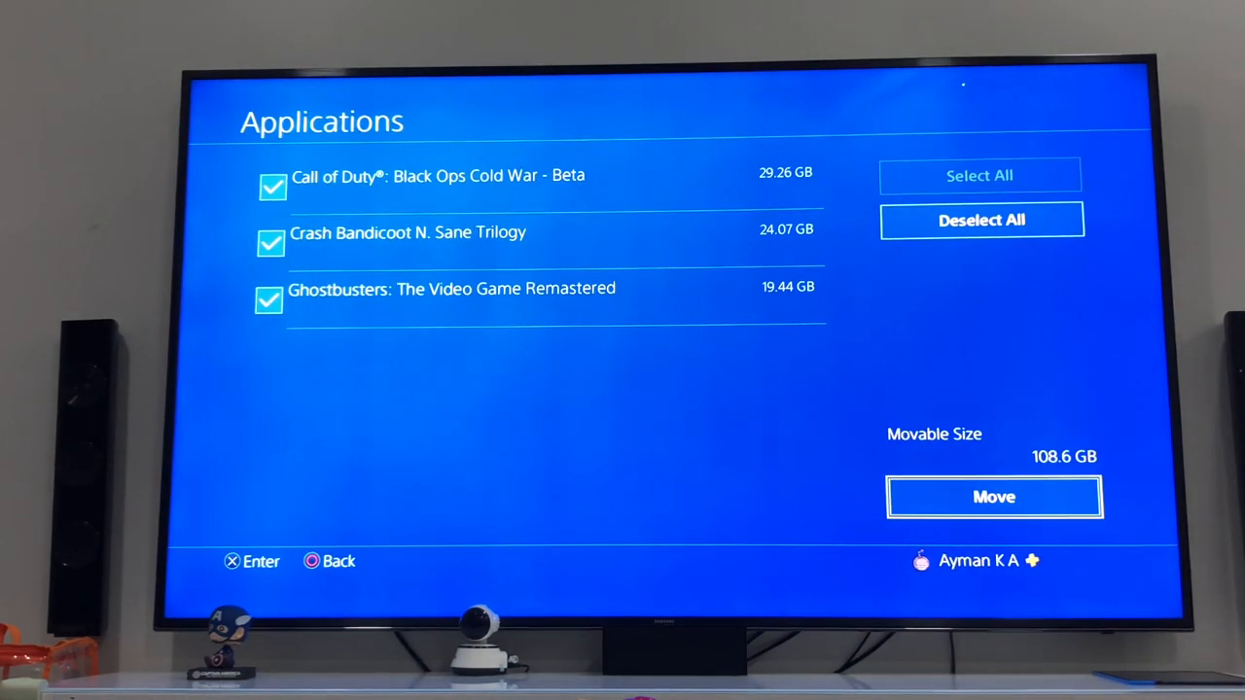
{"action": "left_click", "coordinate": [993, 498]}
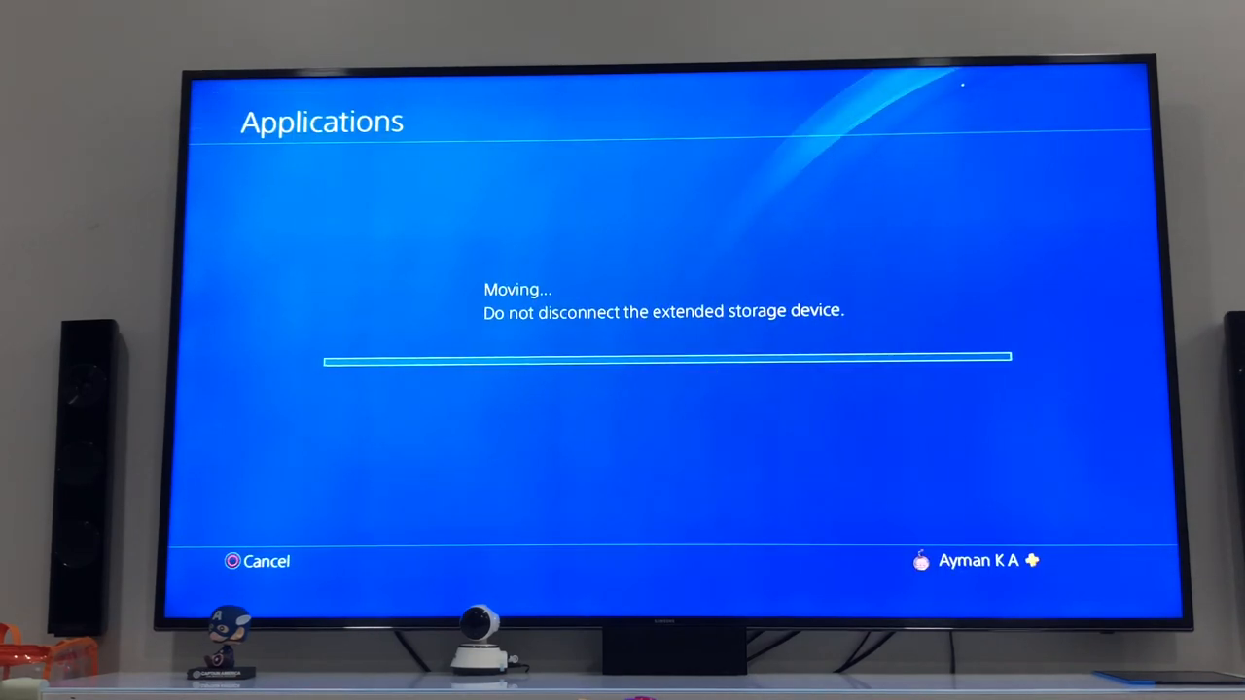